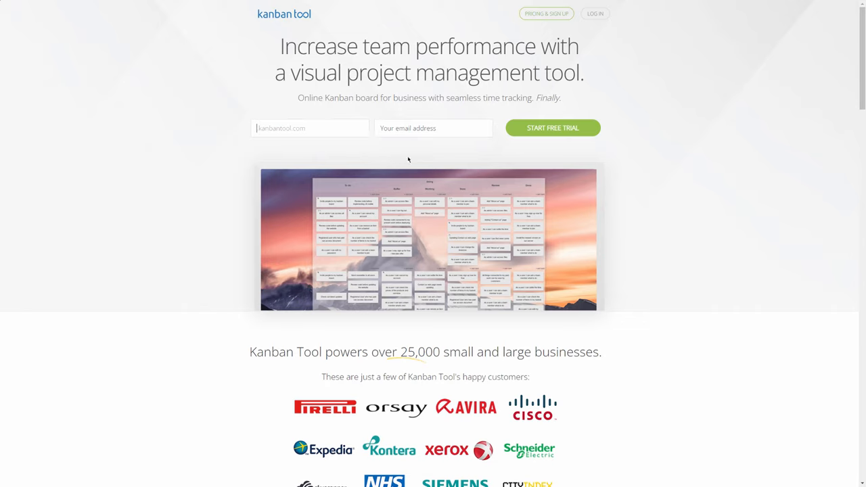
pyautogui.moveTo(684, 166)
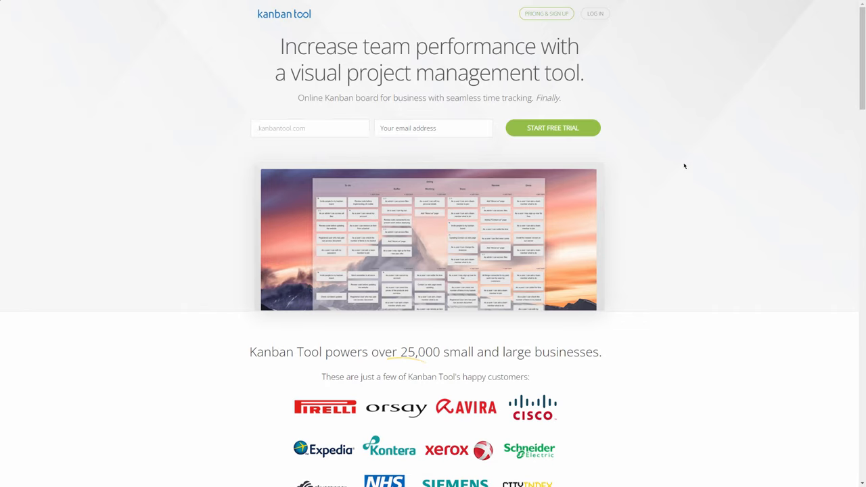
# - Log in from the Kanban Tool homepage to reach the boards dashboard
pyautogui.click(310, 128)
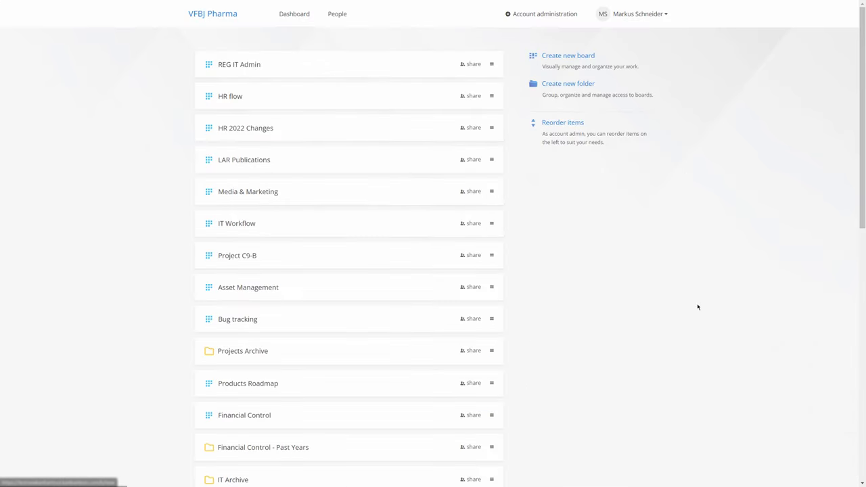
pyautogui.moveTo(568, 55)
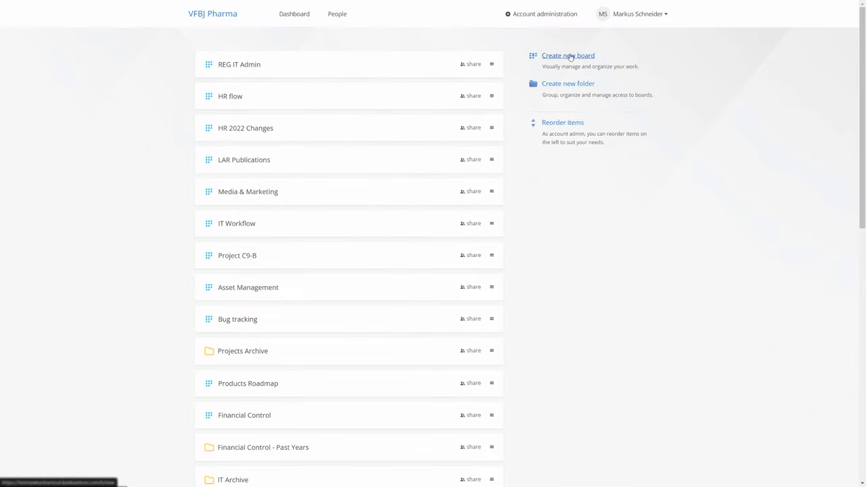
# - Start a new board named 'MO-cells study 4.1'
pyautogui.click(567, 56)
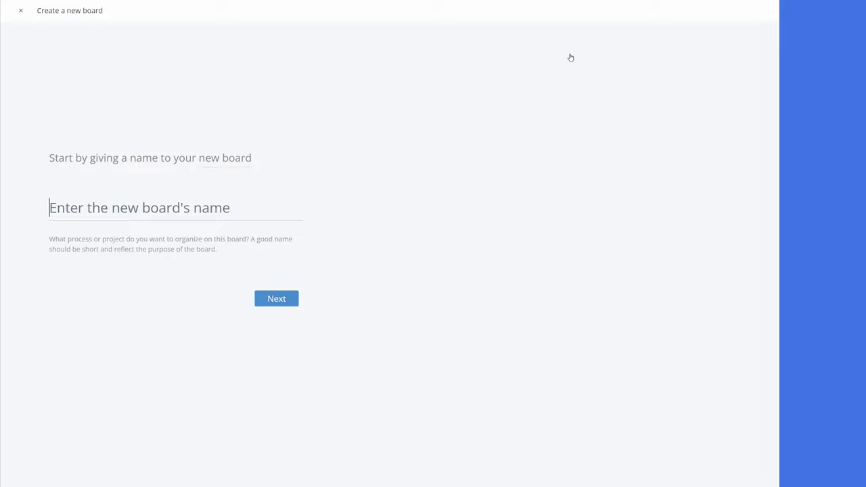
pyautogui.write('MO-cells study 4.1')
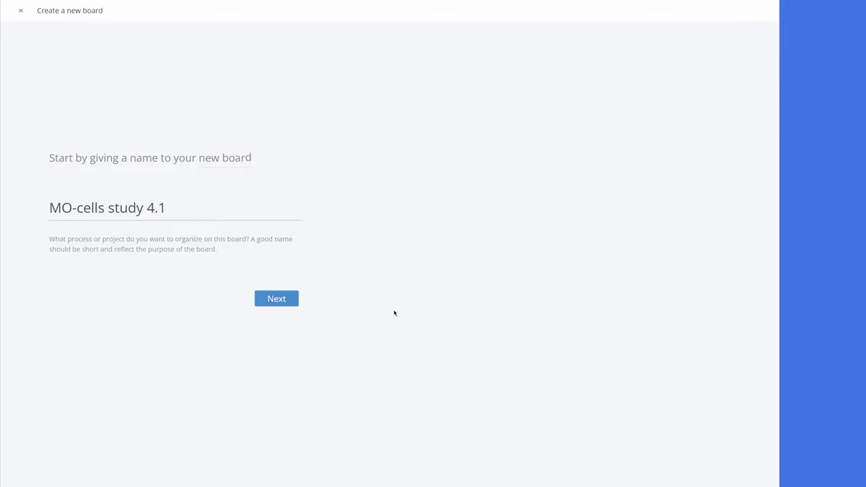
# - Name the workflow columns Tests, Results analysis, Reviews, Publishing, Done and Feedback
pyautogui.click(276, 298)
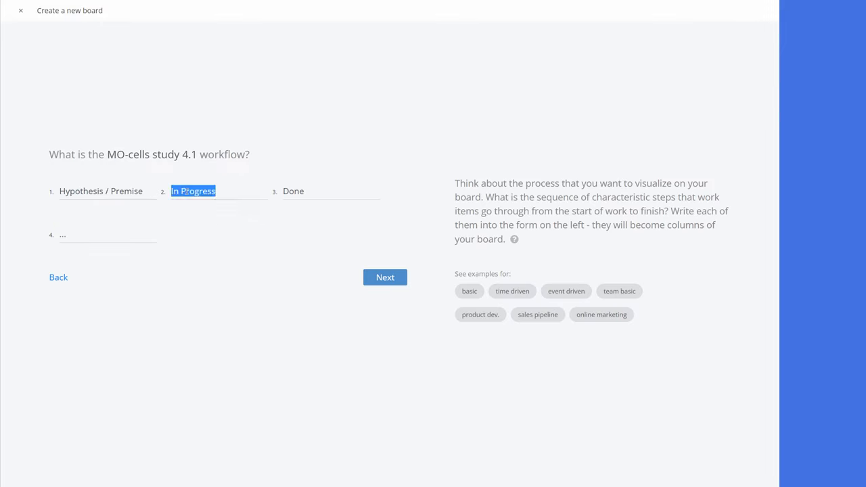
pyautogui.write('Tests')
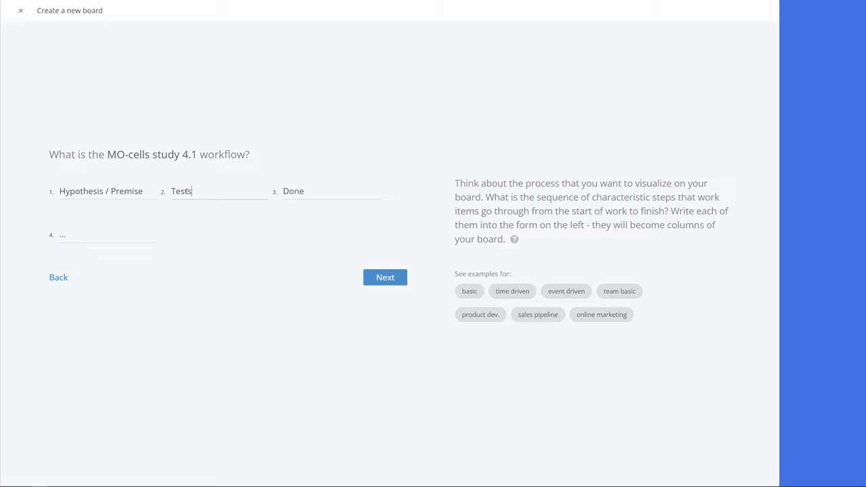
pyautogui.write('Results analysis')
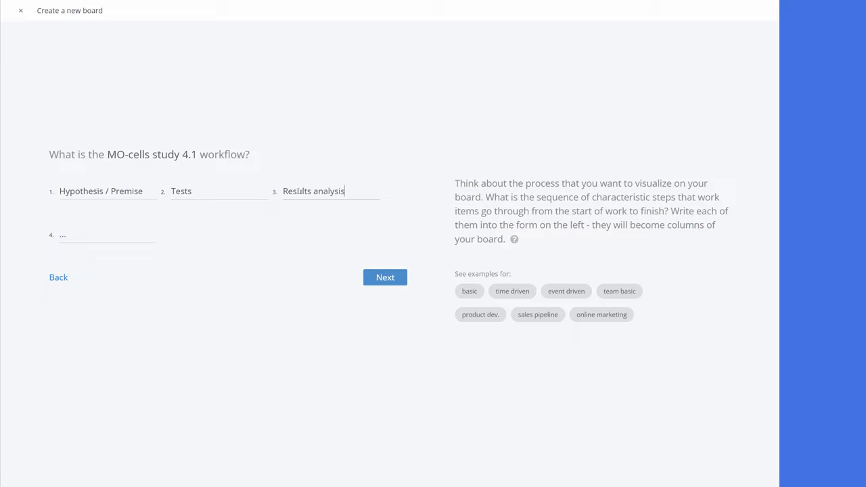
pyautogui.write('Reviews')
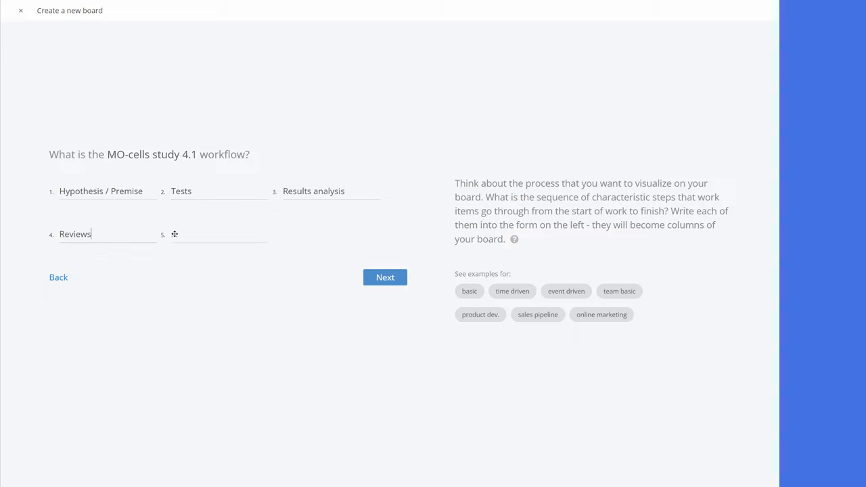
pyautogui.write('Publishing')
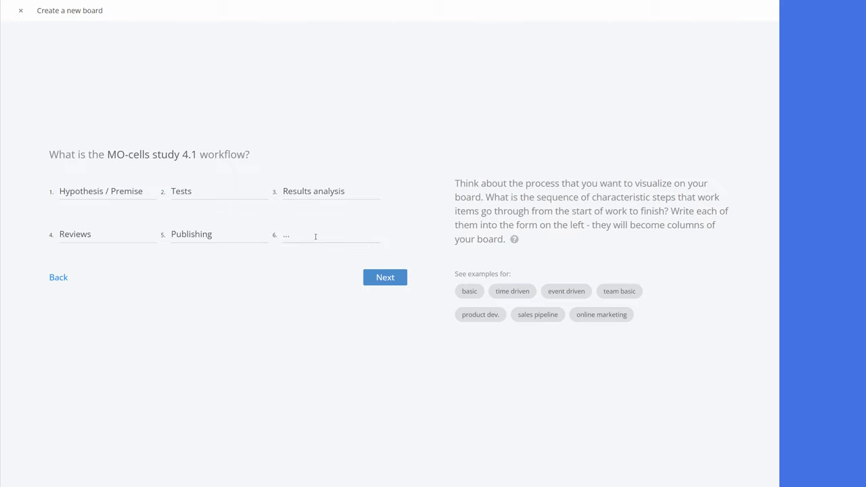
pyautogui.write('Done')
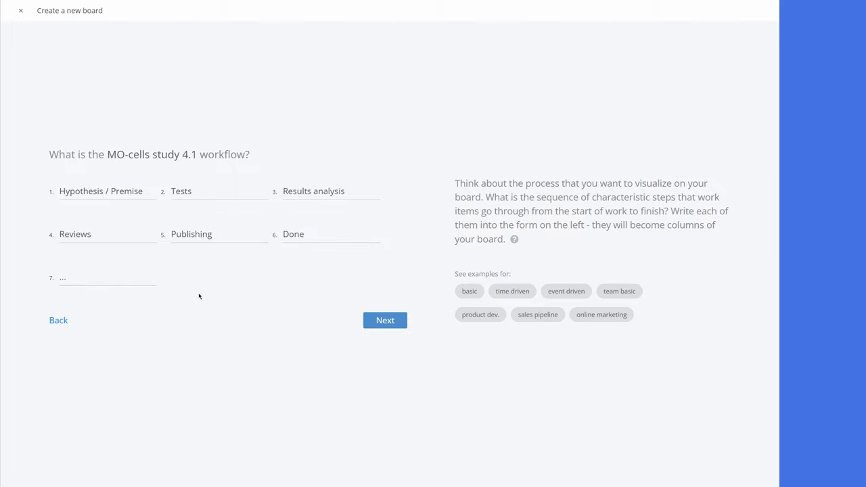
pyautogui.write('Feedback')
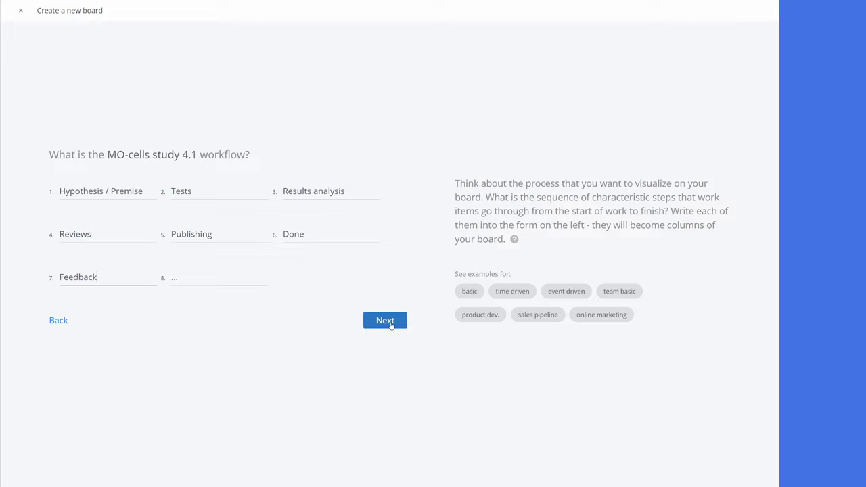
pyautogui.click(384, 320)
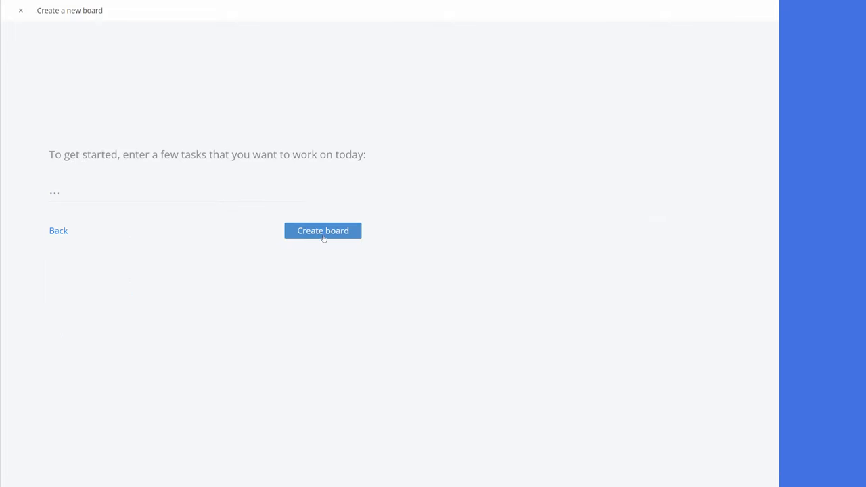
# - Create the board and open the 'MO-cell identification in DK' card's details
pyautogui.click(322, 230)
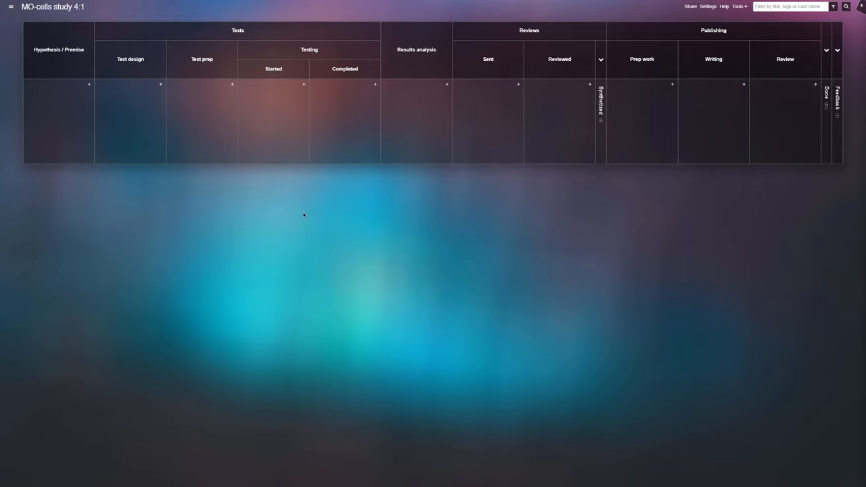
pyautogui.moveTo(151, 136)
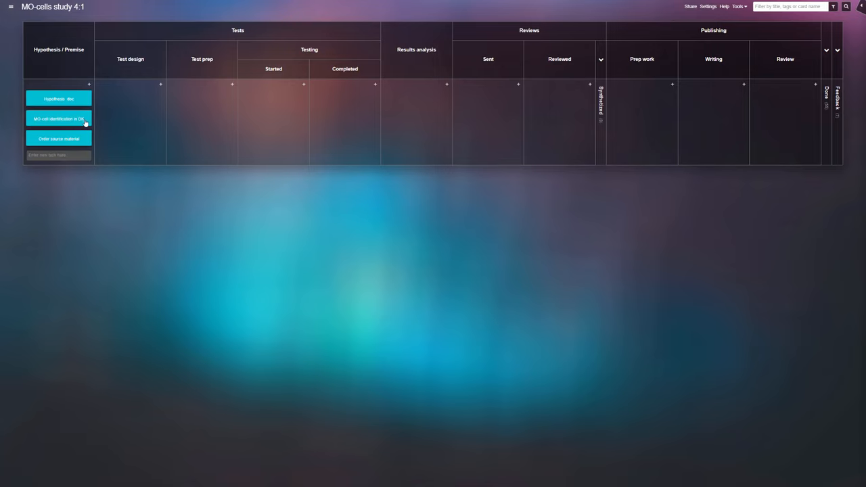
pyautogui.click(58, 119)
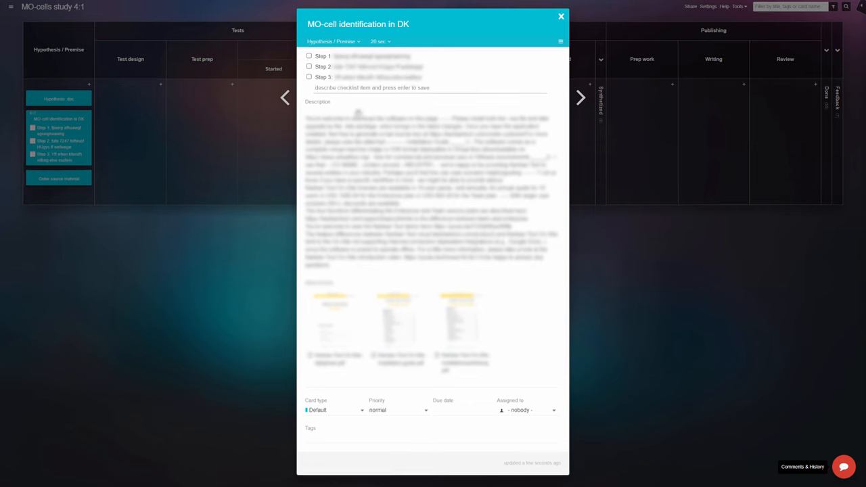
# - Close the open card's details dialog
pyautogui.click(561, 15)
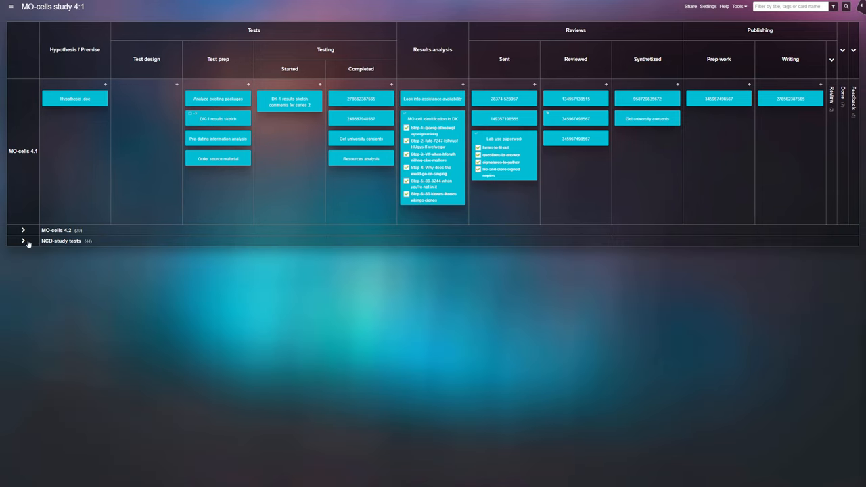
# - Expand the NCD-study tests swimlane
pyautogui.click(23, 241)
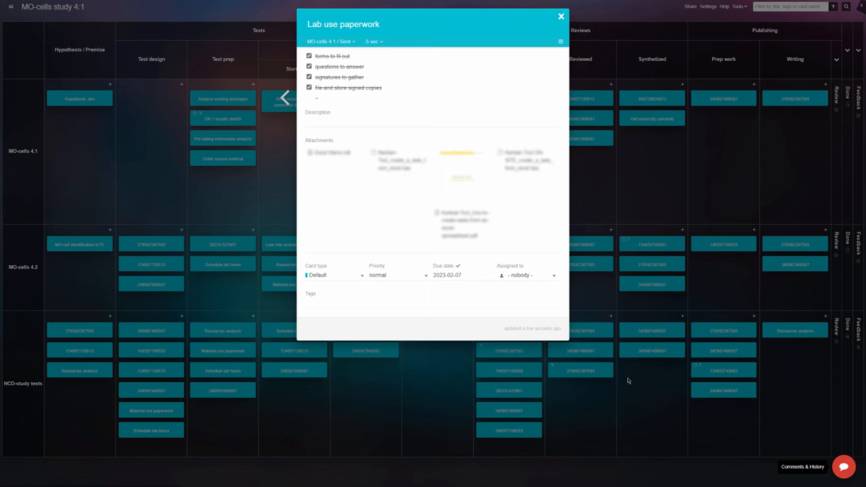
# - Close the Lab use paperwork card's details dialog
pyautogui.click(561, 15)
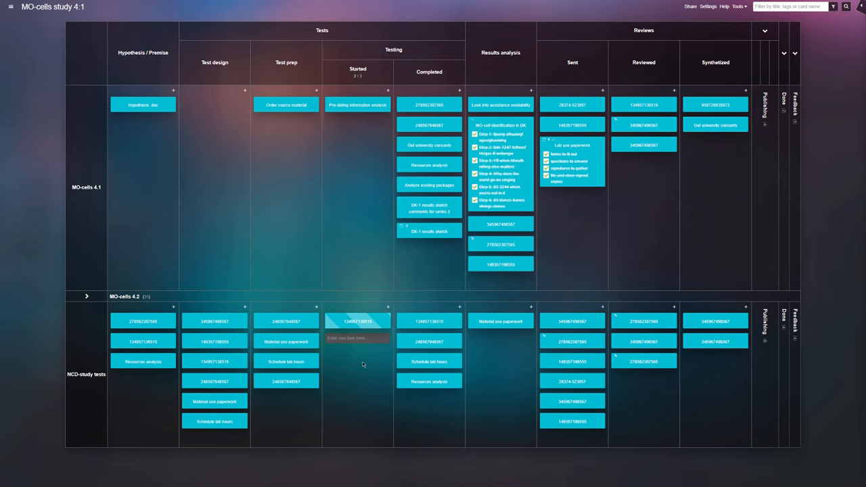
# - Expand the MO-cells 4.2 swimlane and show the board filter options
pyautogui.click(86, 297)
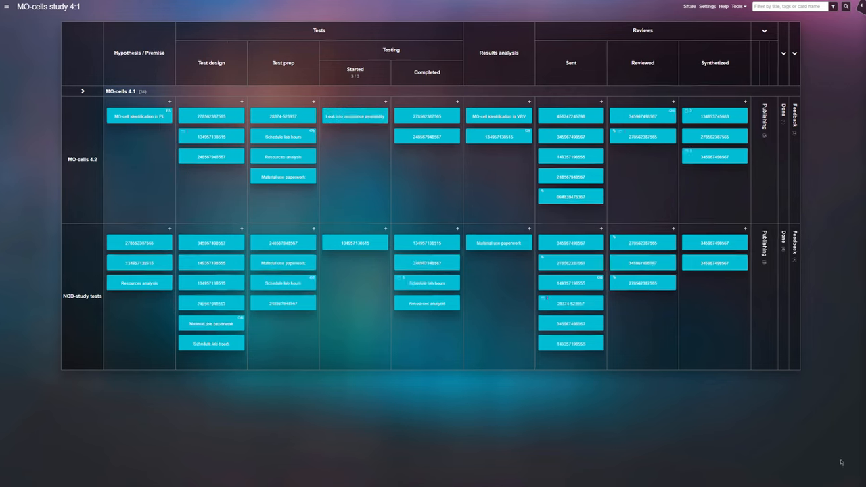
pyautogui.click(833, 7)
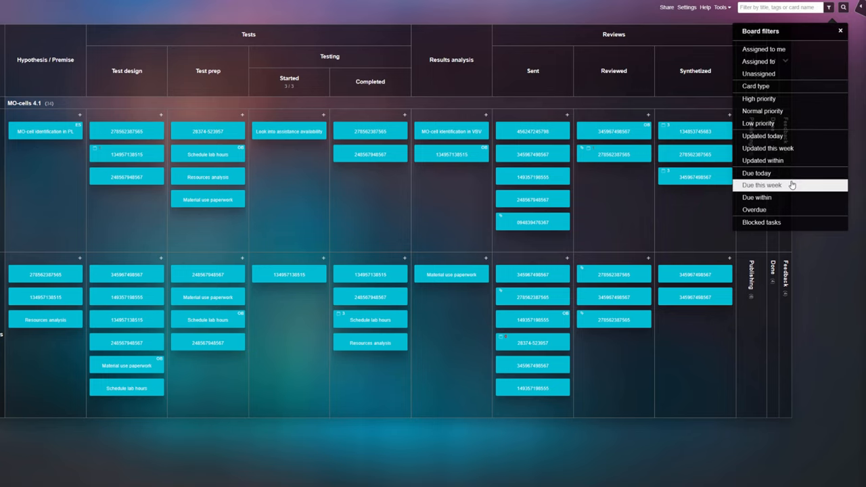
# - Filter the board to tasks due this week, then open Analytics from Tools
pyautogui.click(762, 185)
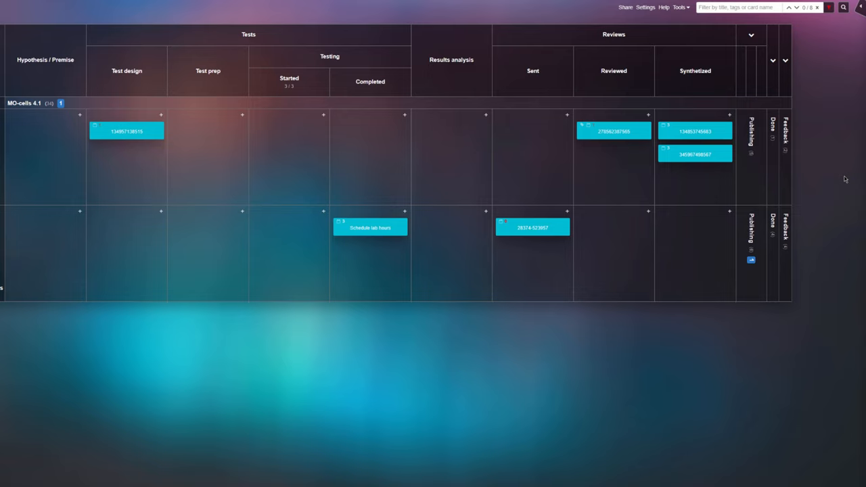
pyautogui.moveTo(506, 101)
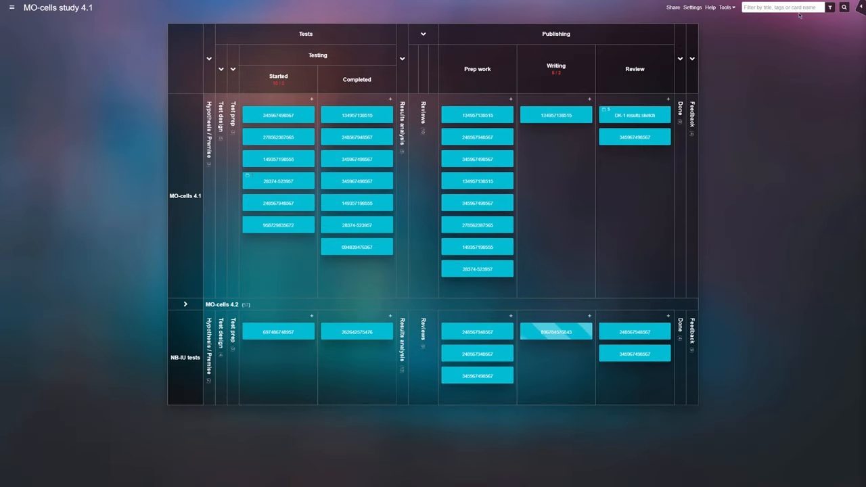
pyautogui.click(725, 7)
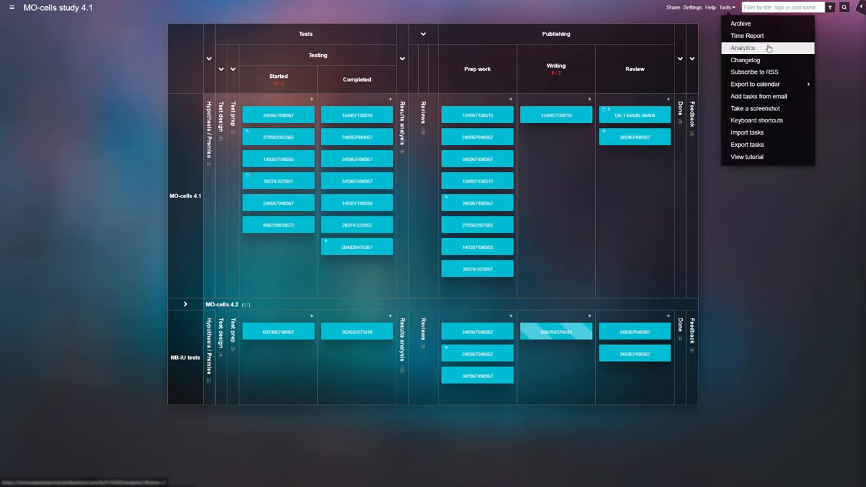
pyautogui.click(742, 47)
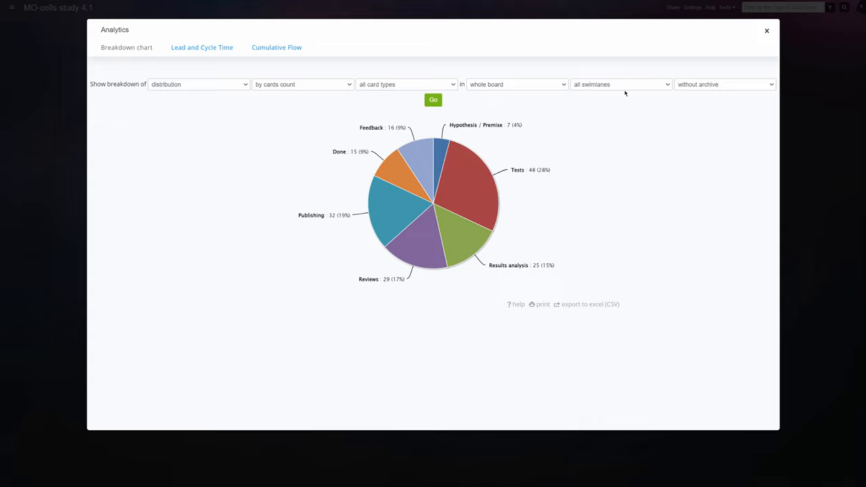
pyautogui.moveTo(238, 136)
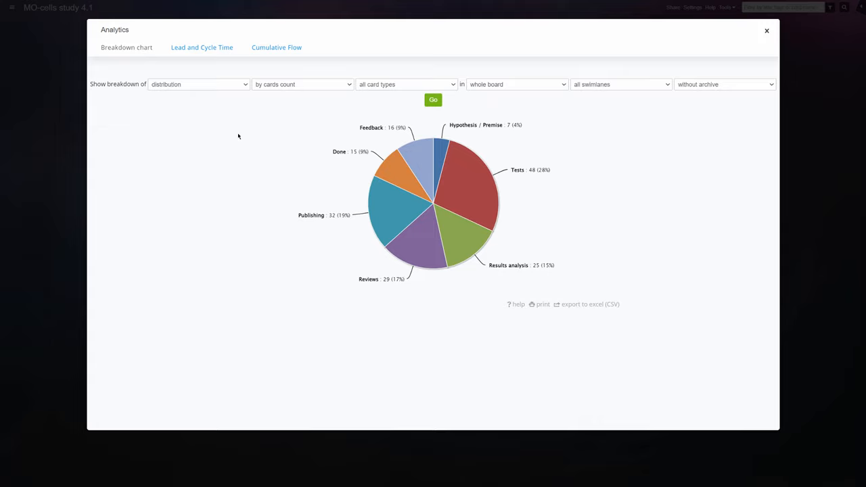
pyautogui.moveTo(203, 66)
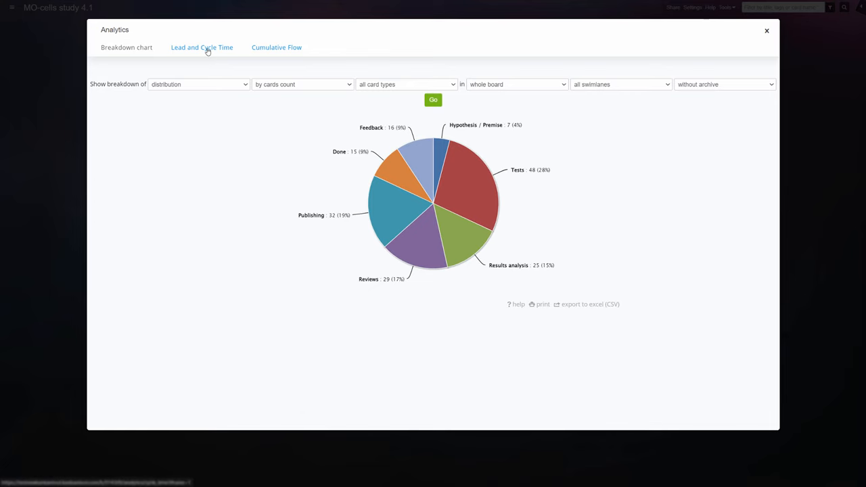
# - Inspect the Lead and Cycle Time and Cumulative Flow charts, then close Analytics
pyautogui.click(201, 47)
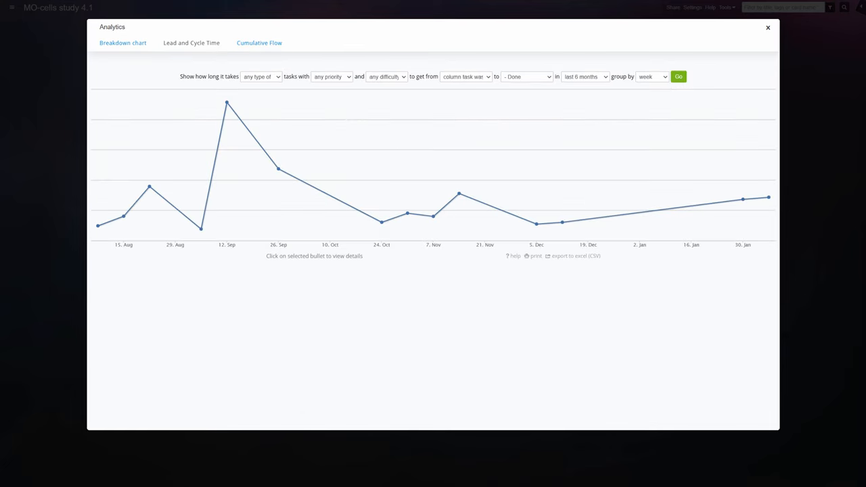
pyautogui.click(277, 169)
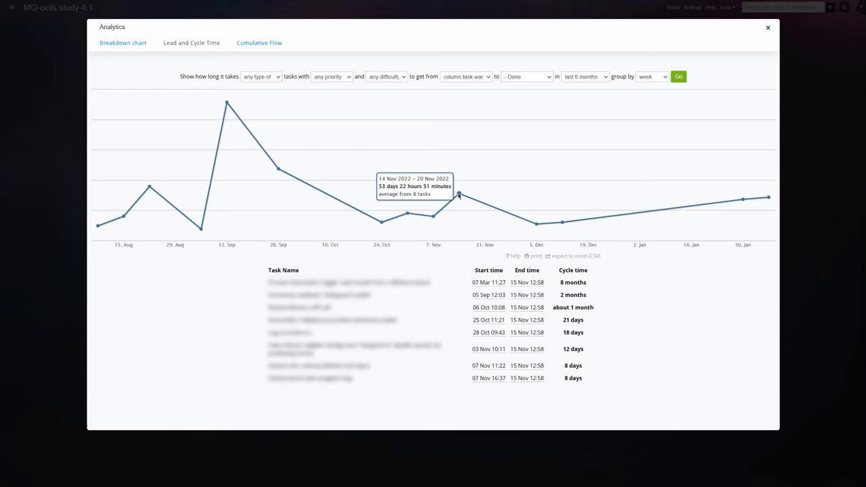
pyautogui.click(259, 42)
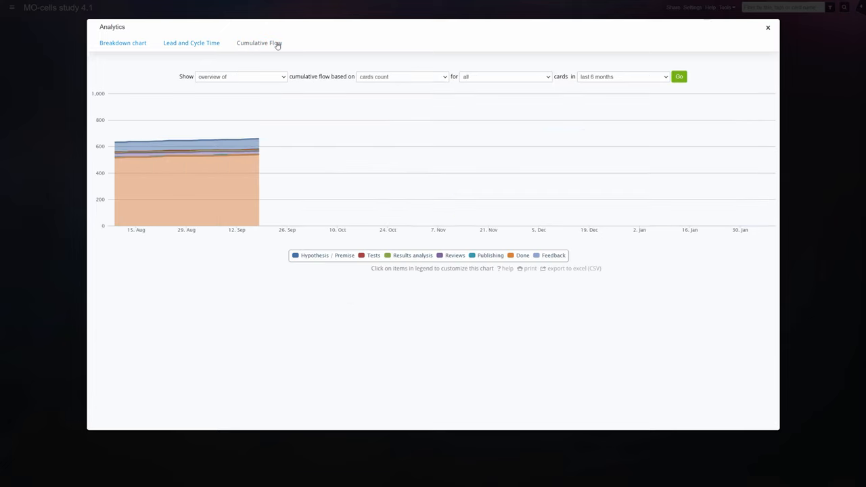
pyautogui.click(679, 76)
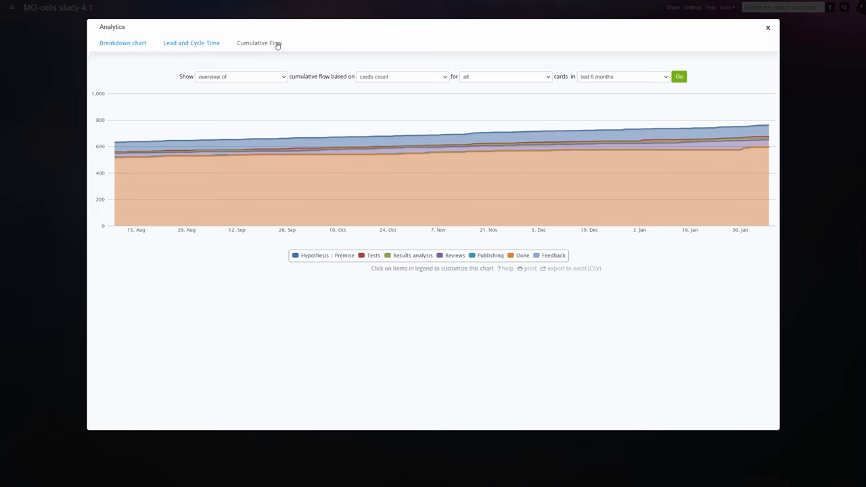
pyautogui.click(768, 27)
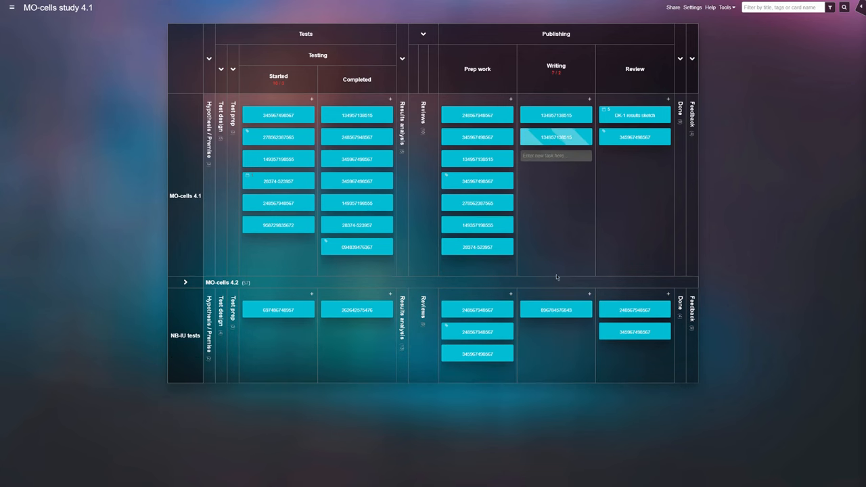
# - Toggle the MO-cells 4.2 swimlane open, closed, and open again, leaving it expanded
pyautogui.click(185, 282)
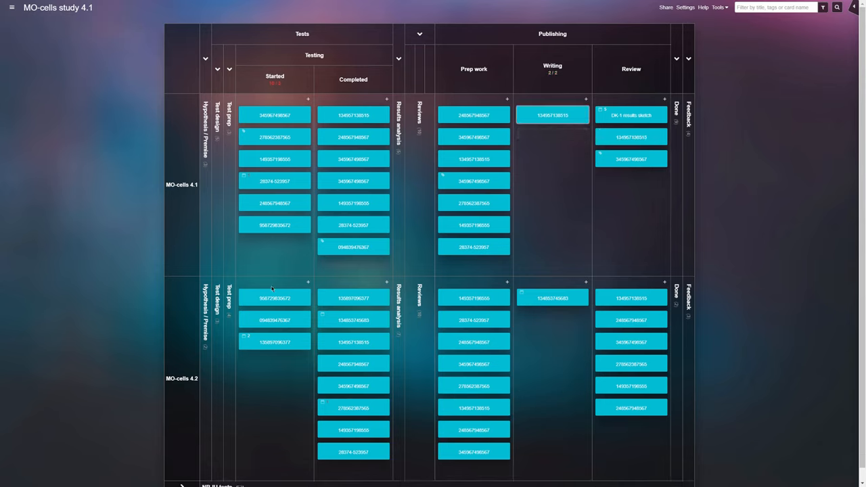
pyautogui.click(182, 282)
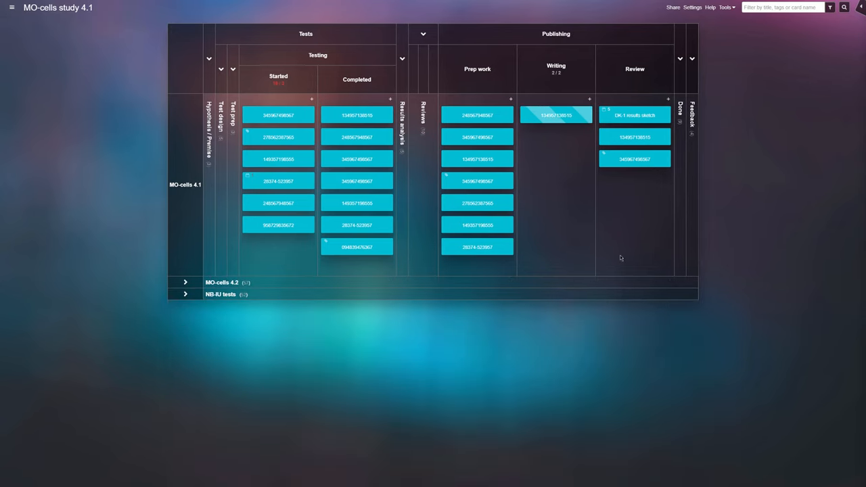
pyautogui.click(185, 282)
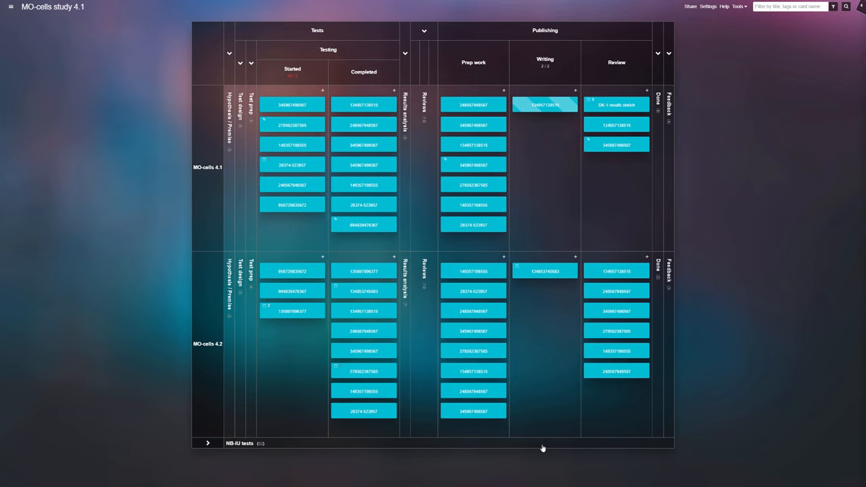